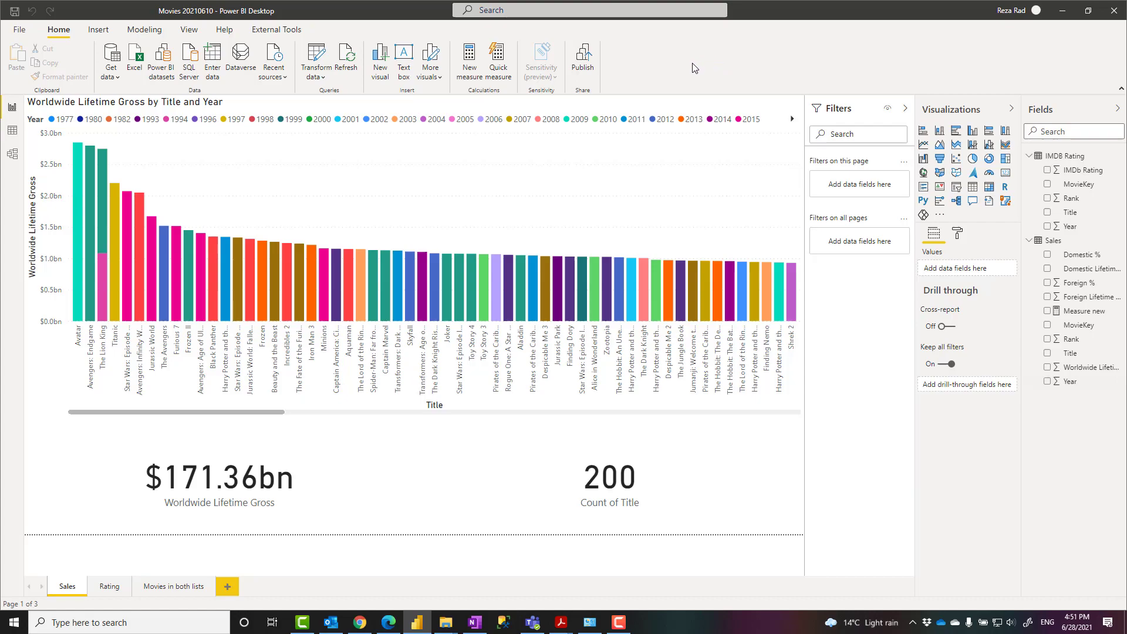
mouse_move(352, 32)
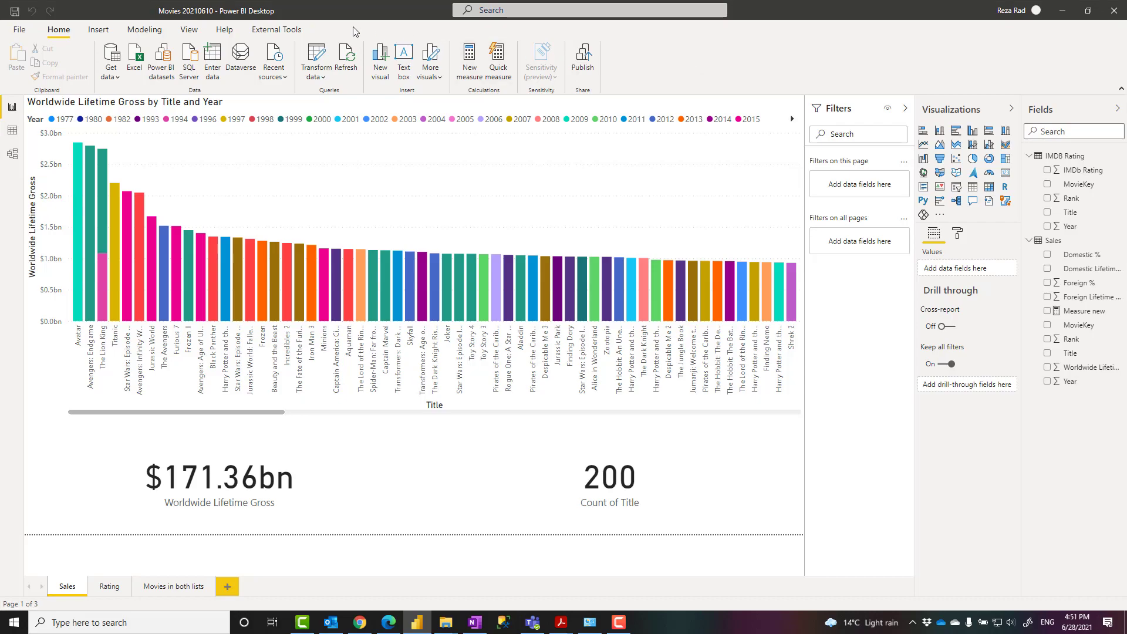
Show the External Tools list with DAX Studio, Power BI Helper and Tabular Editor.
left_click(275, 30)
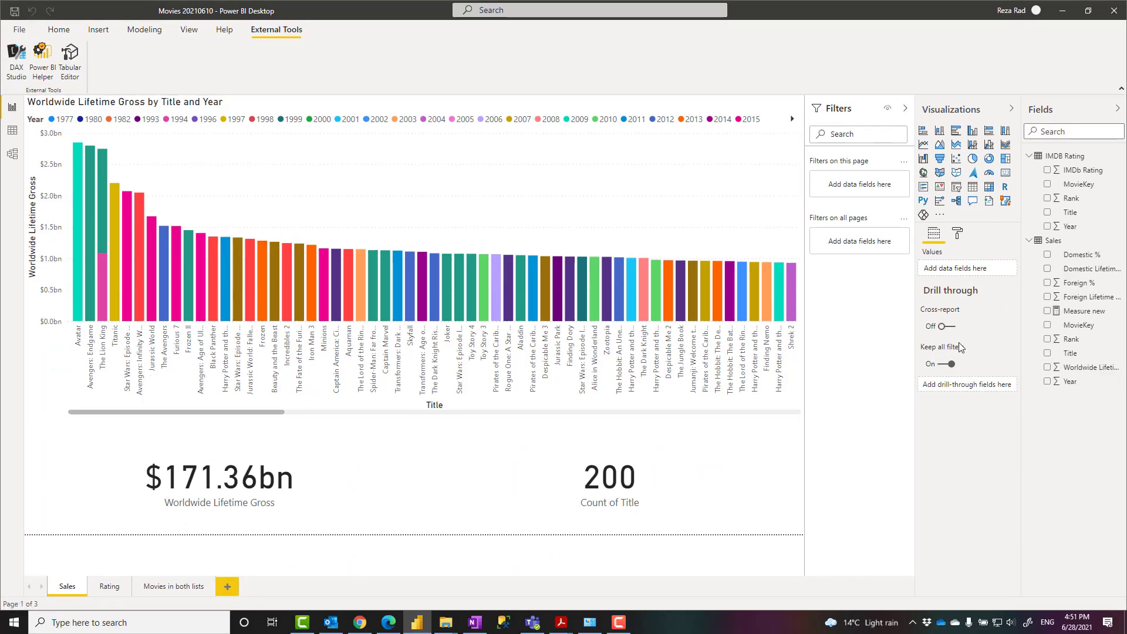
mouse_move(139, 267)
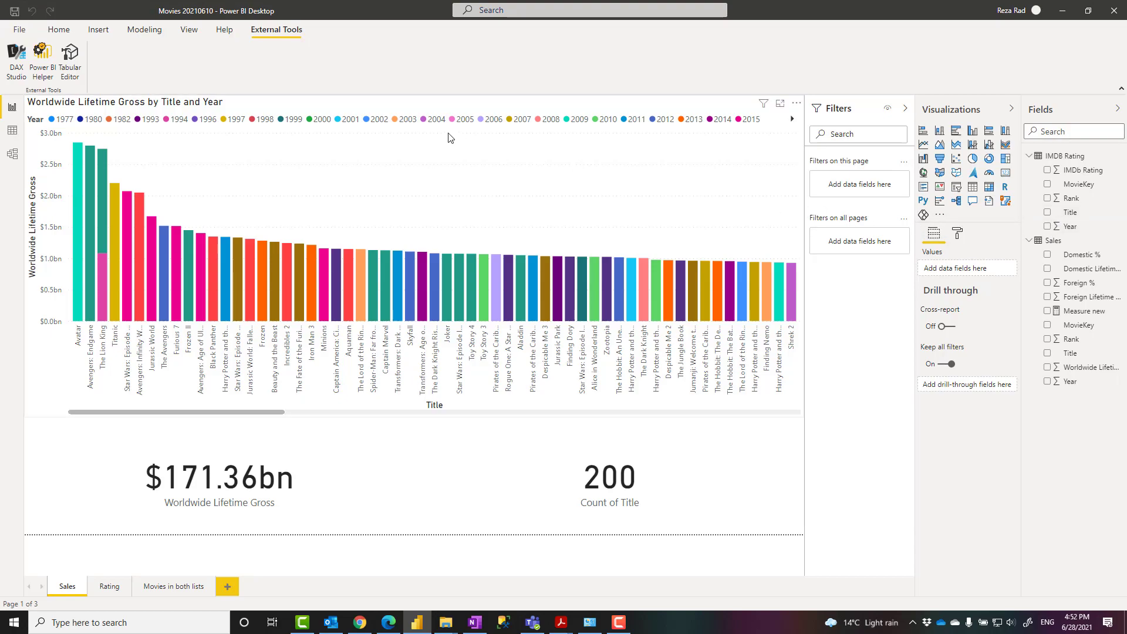
mouse_move(176, 178)
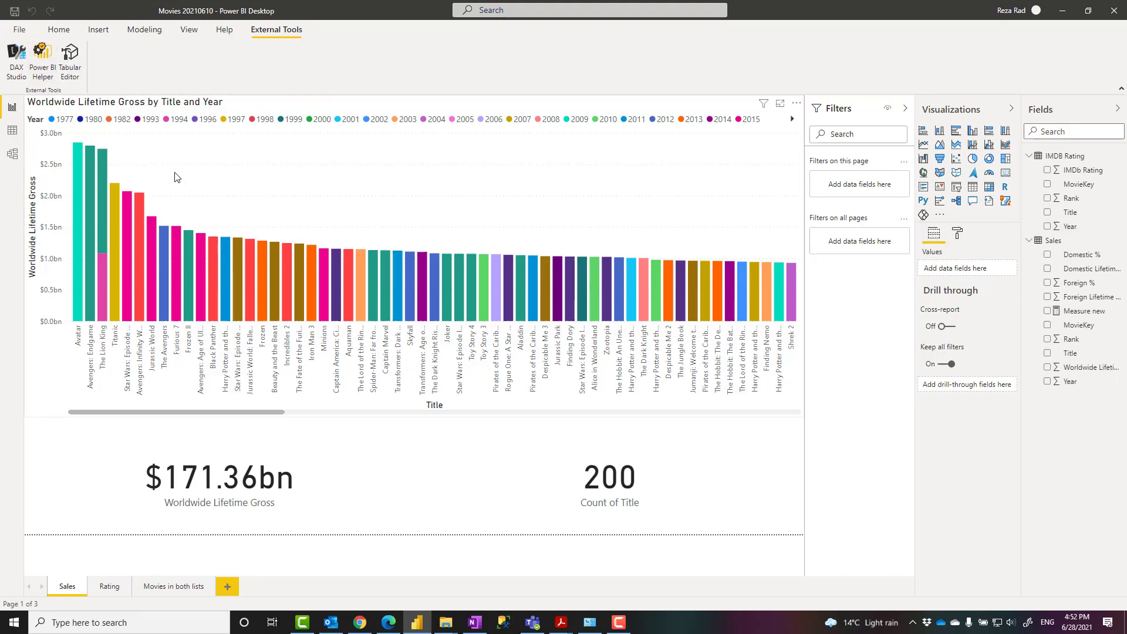
Launch Power BI Helper, connect to the Movies model, and view the Visualization field-usage analysis.
left_click(42, 61)
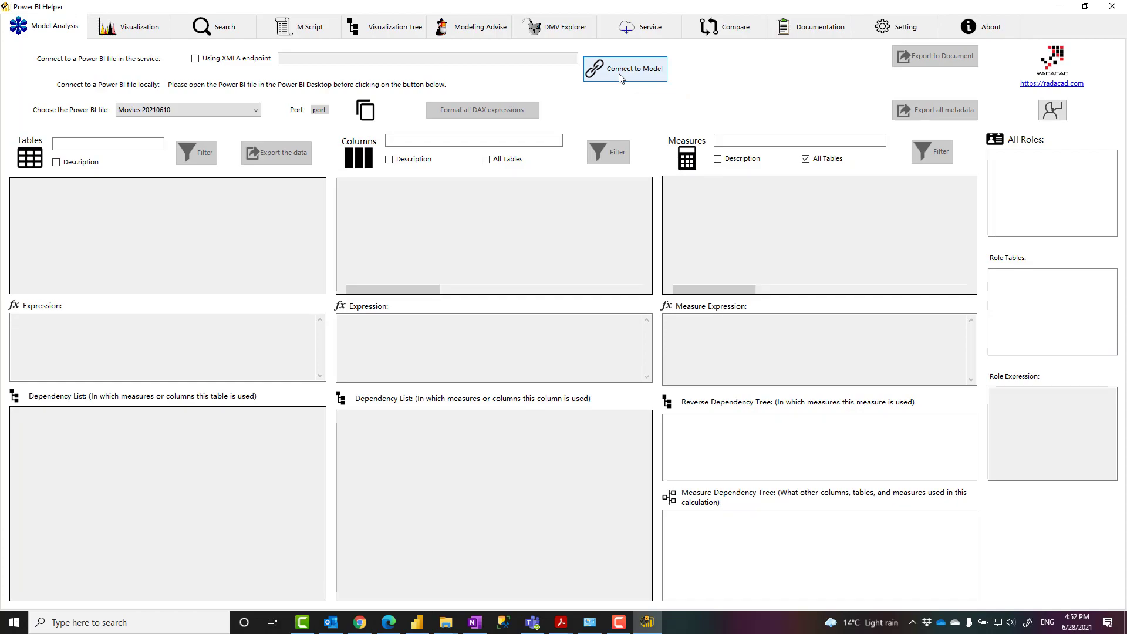
left_click(624, 68)
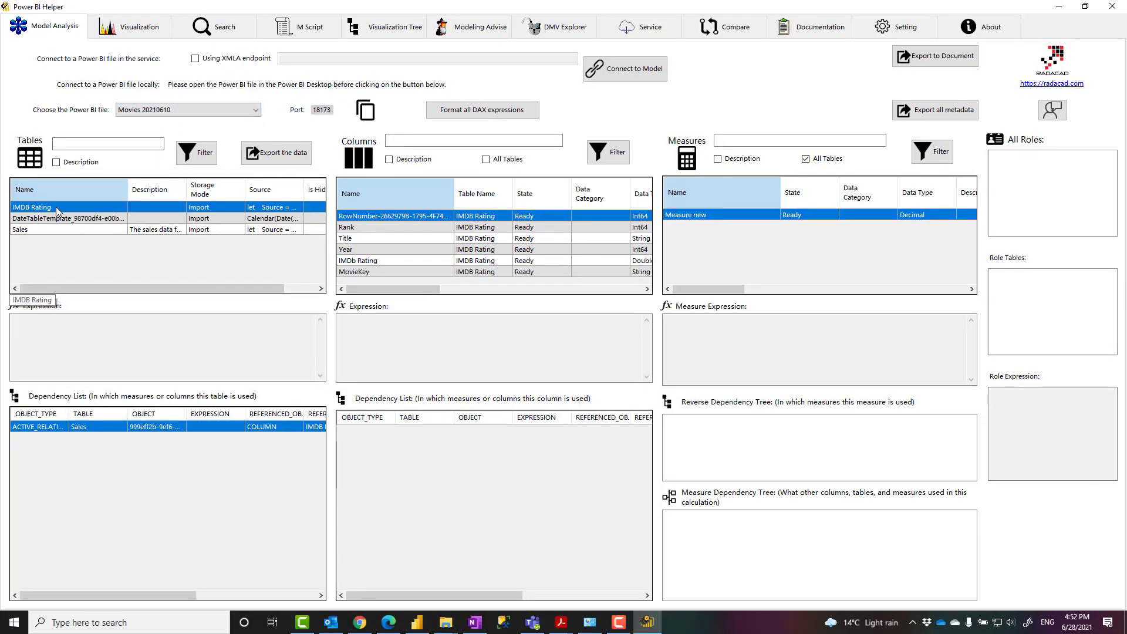
left_click(72, 218)
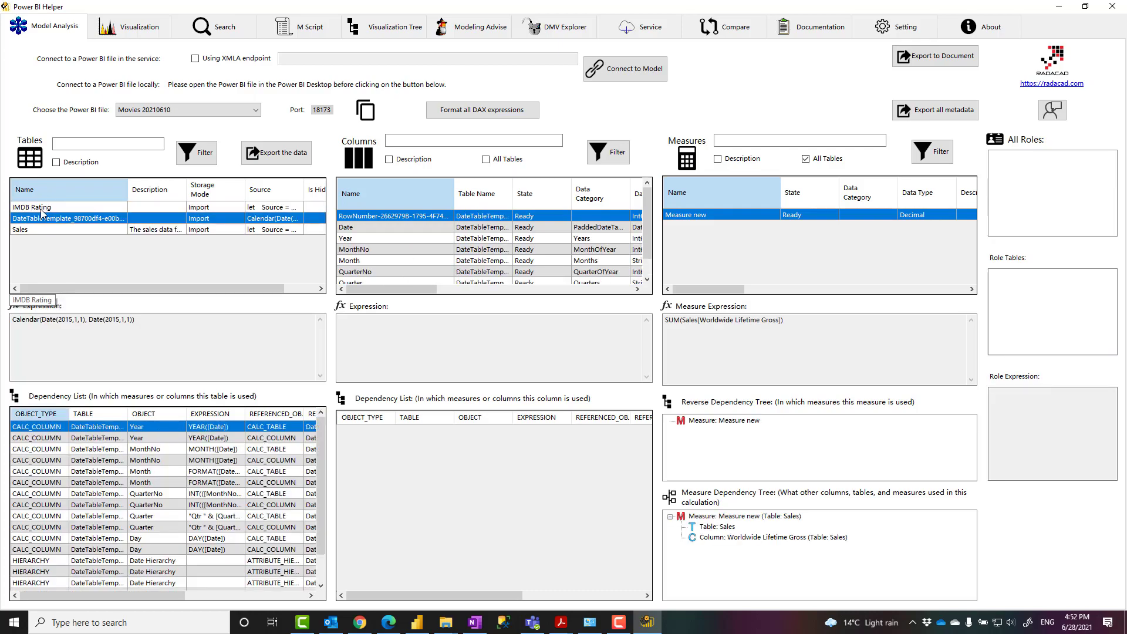
left_click(32, 207)
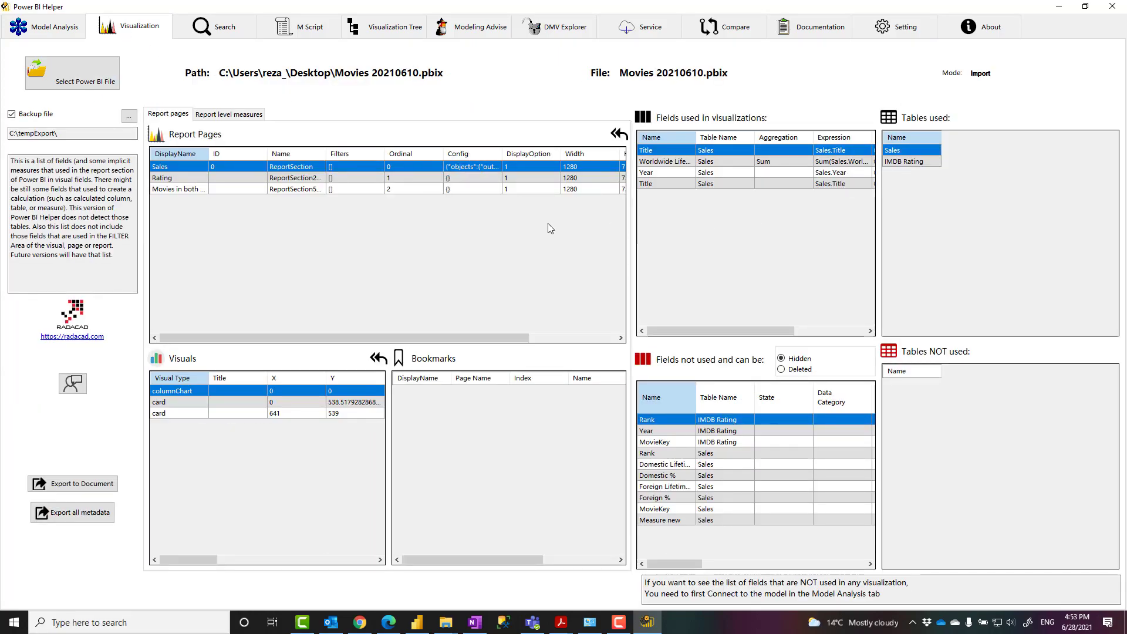
Show the fields used on the 'Movies in both lists' report page.
left_click(162, 178)
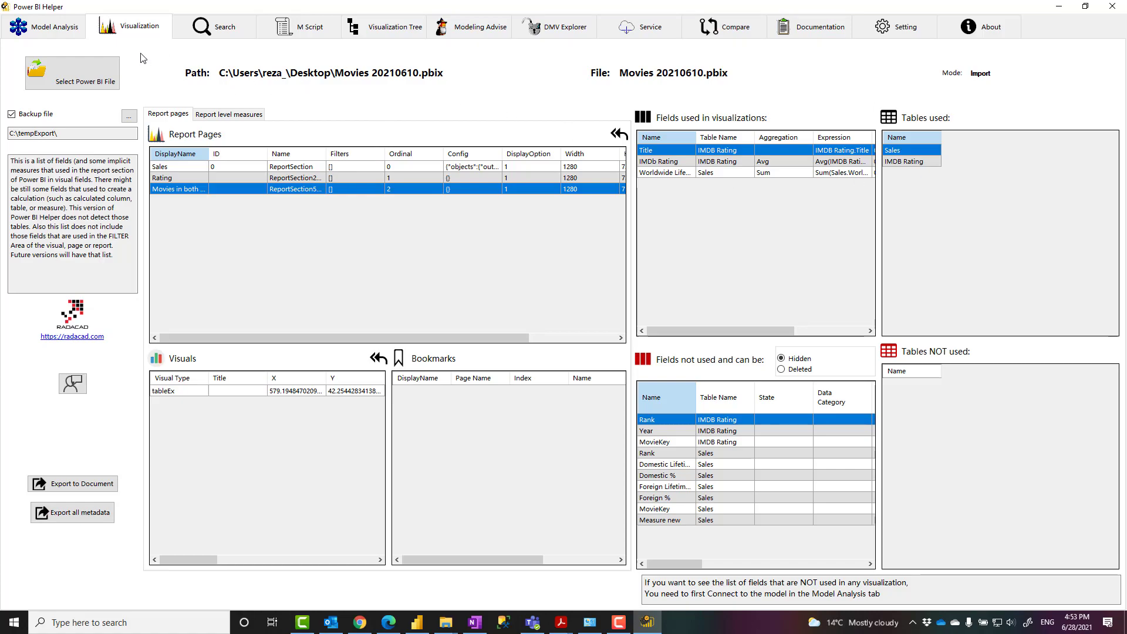
mouse_move(149, 44)
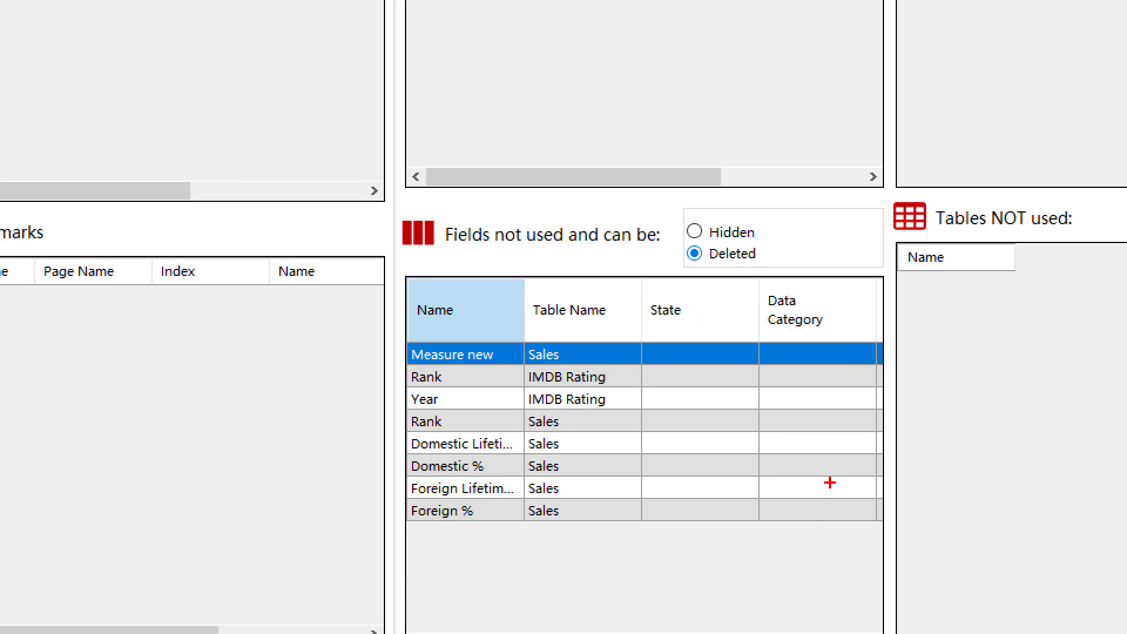
mouse_move(563, 581)
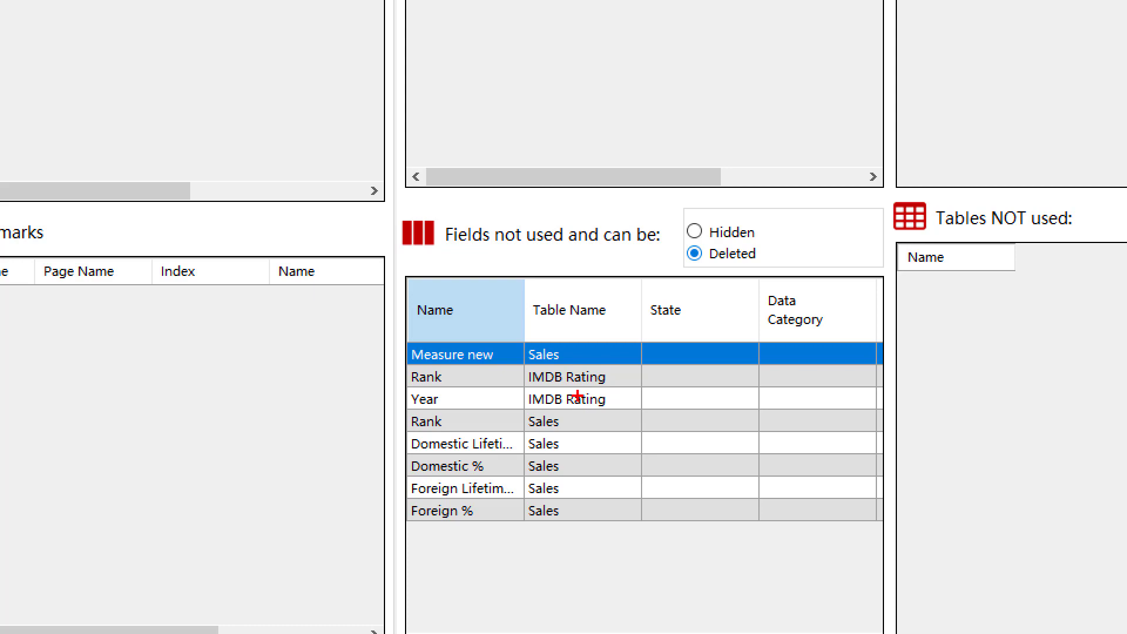
mouse_move(633, 532)
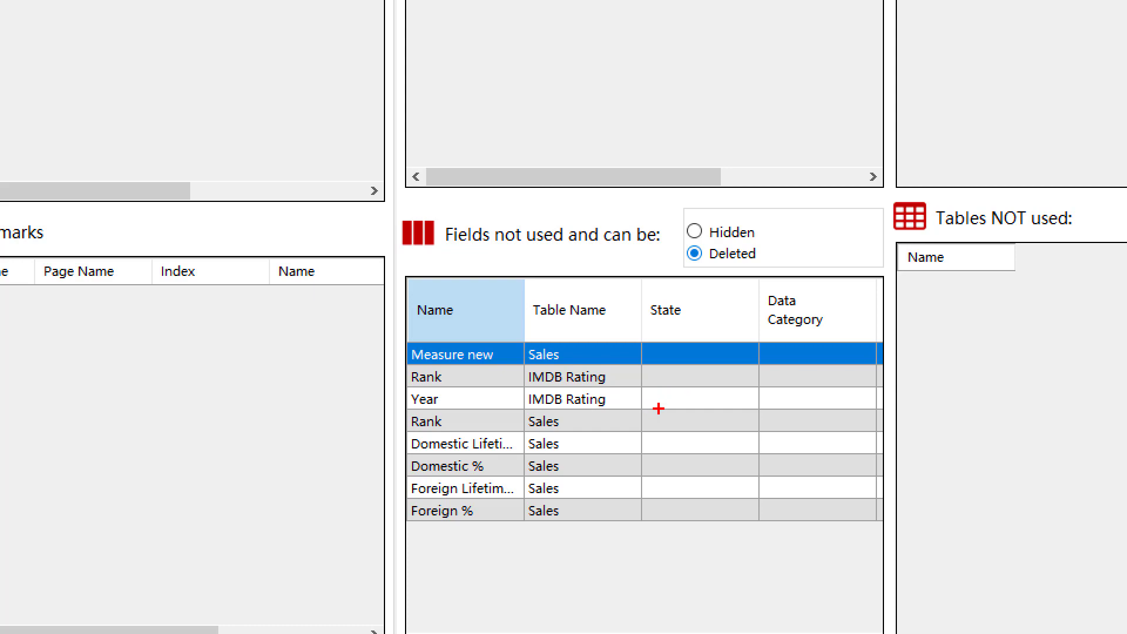
mouse_move(433, 368)
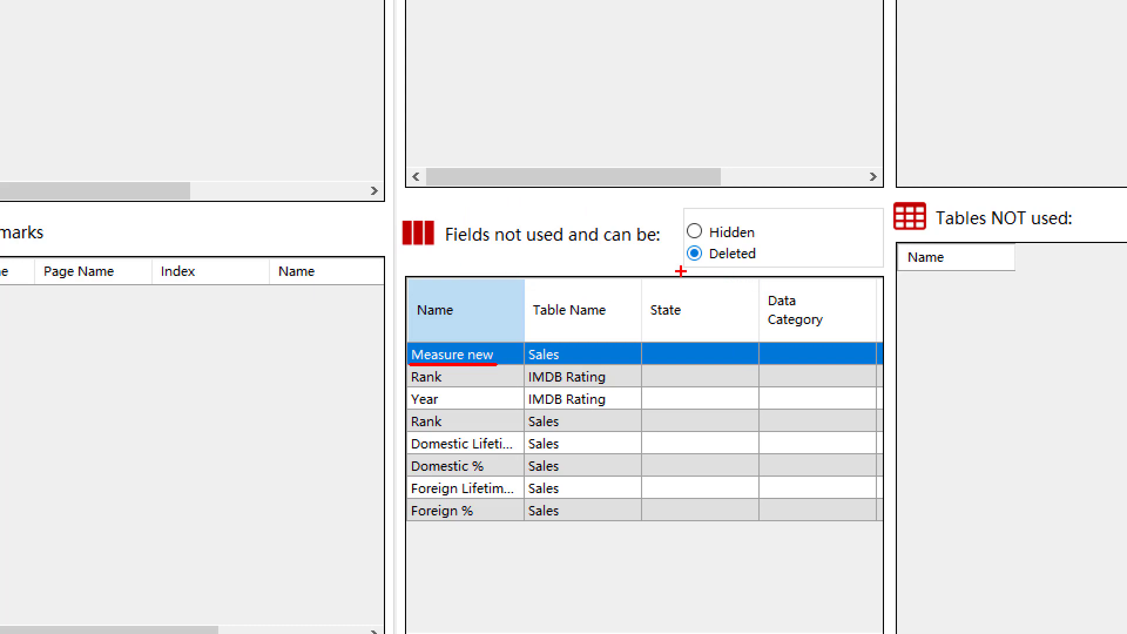
mouse_move(678, 243)
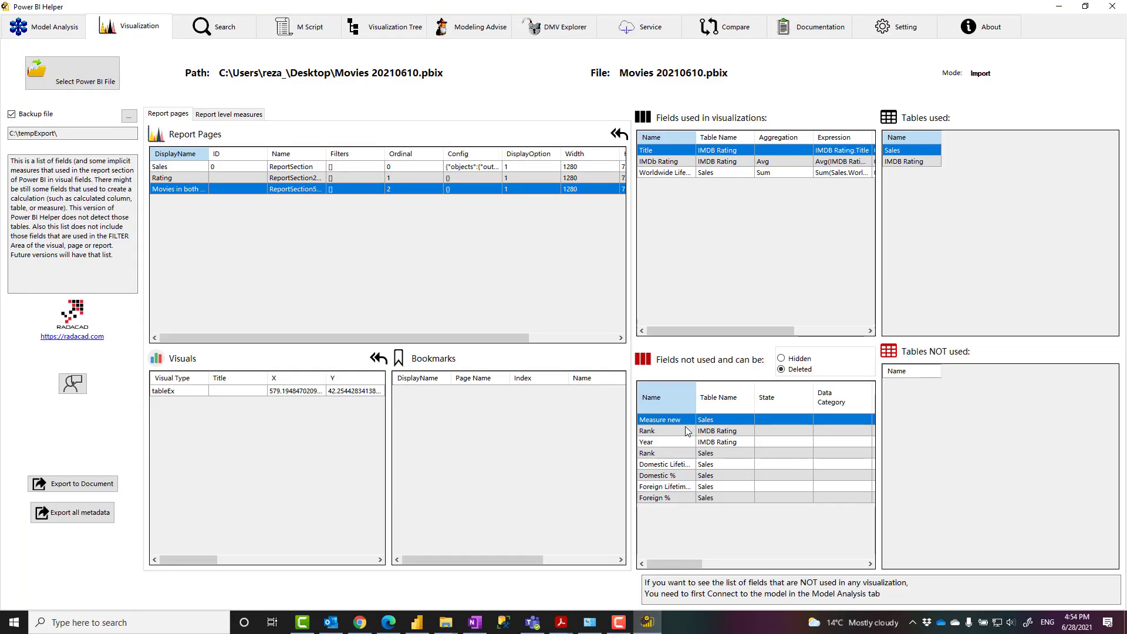
Select and delete all eight unused fields, keeping the backup notice enabled.
right_click(646, 431)
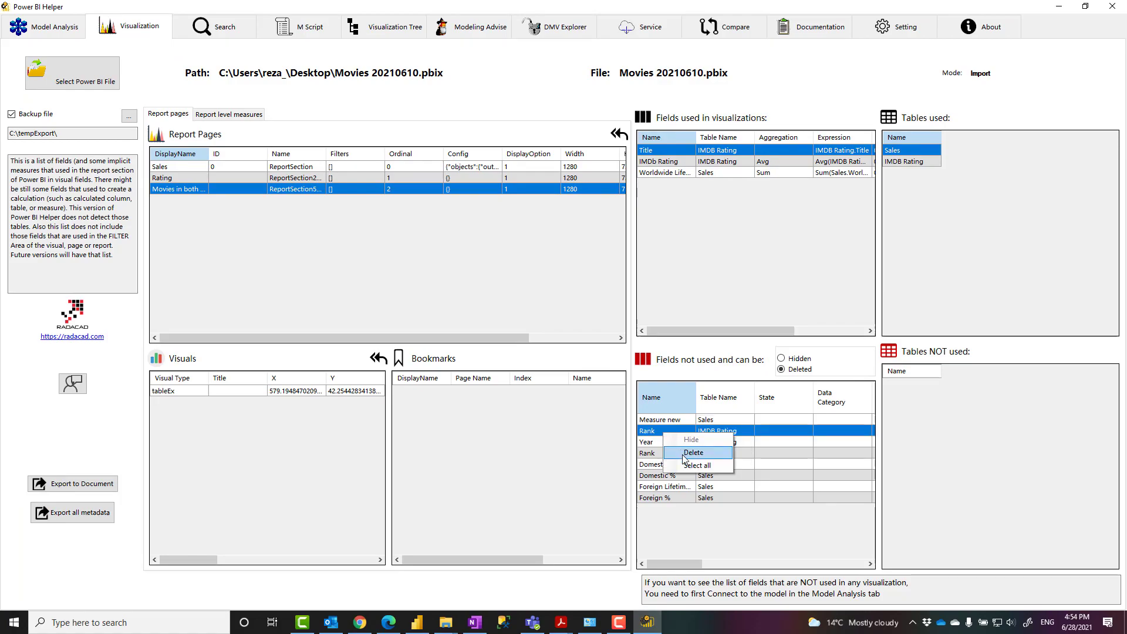
left_click(696, 465)
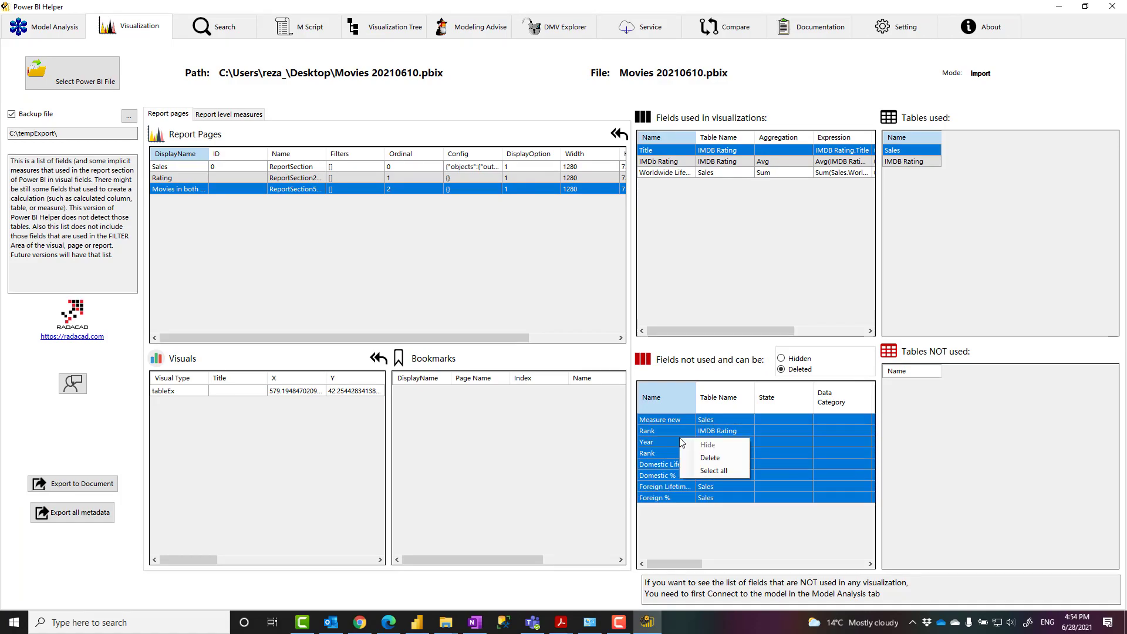
mouse_move(710, 458)
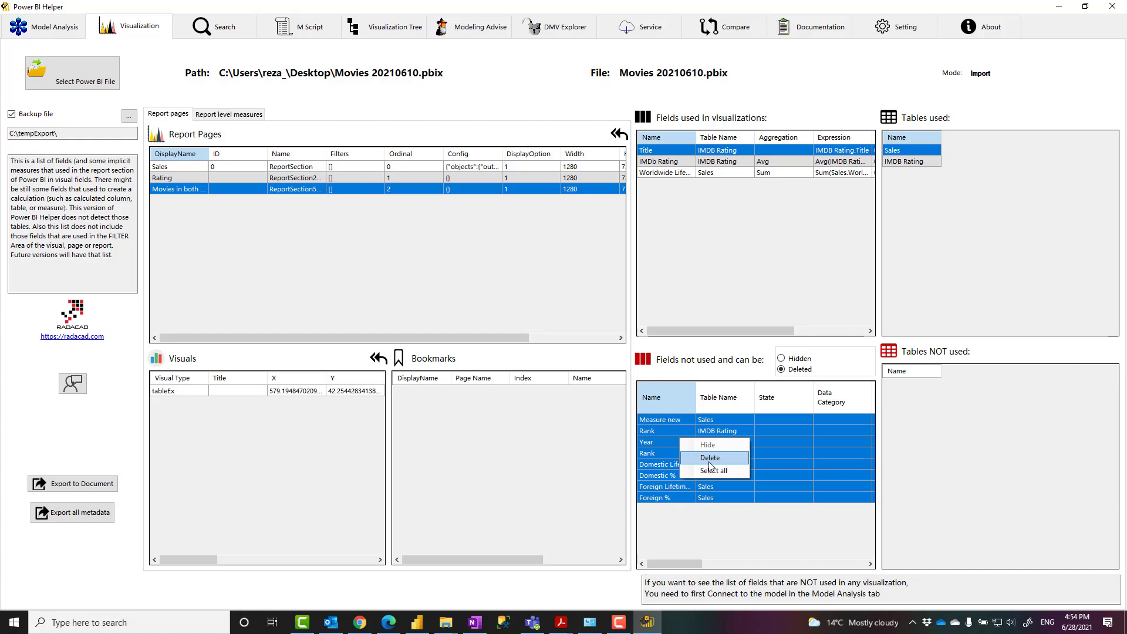
left_click(709, 457)
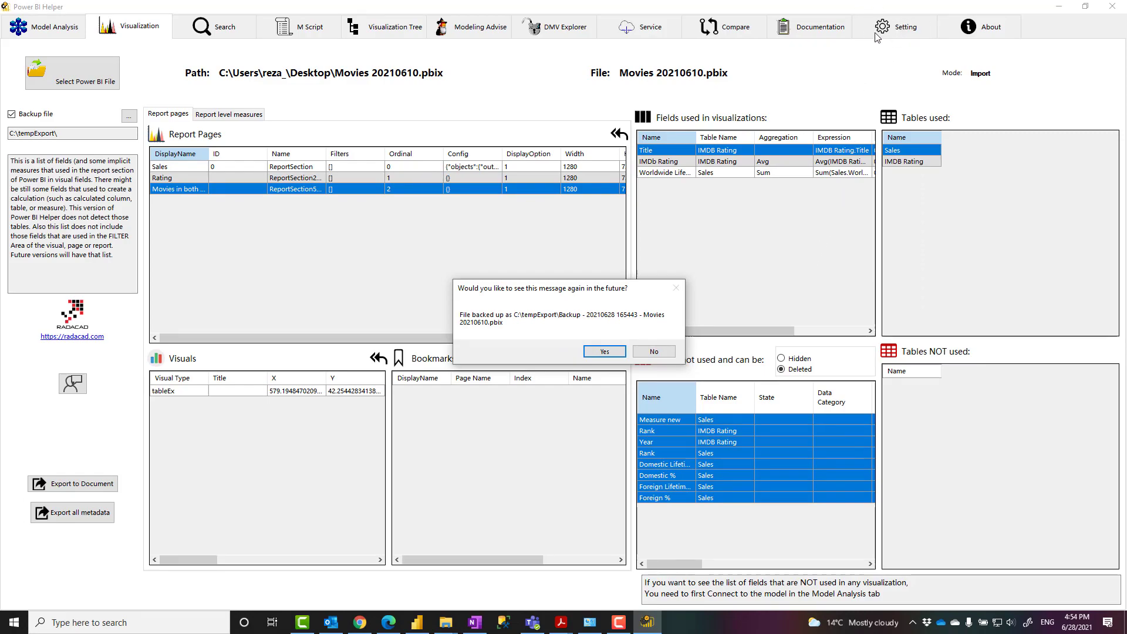
mouse_move(556, 337)
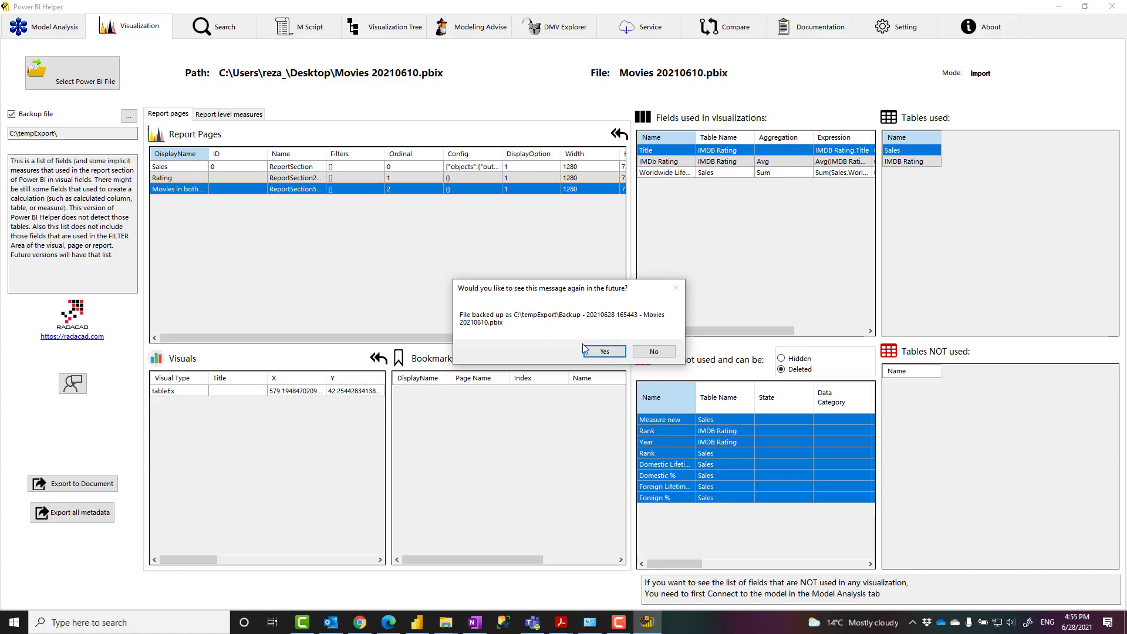
left_click(602, 352)
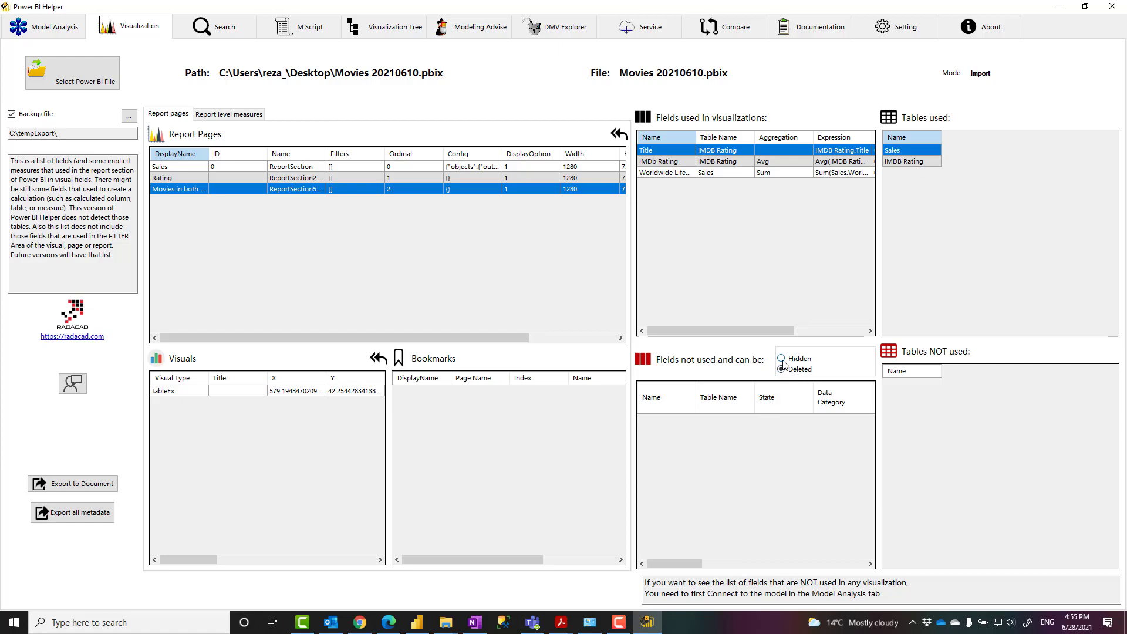
Refresh the hideable fields list, then hide both MovieKey fields after the backup message.
left_click(781, 358)
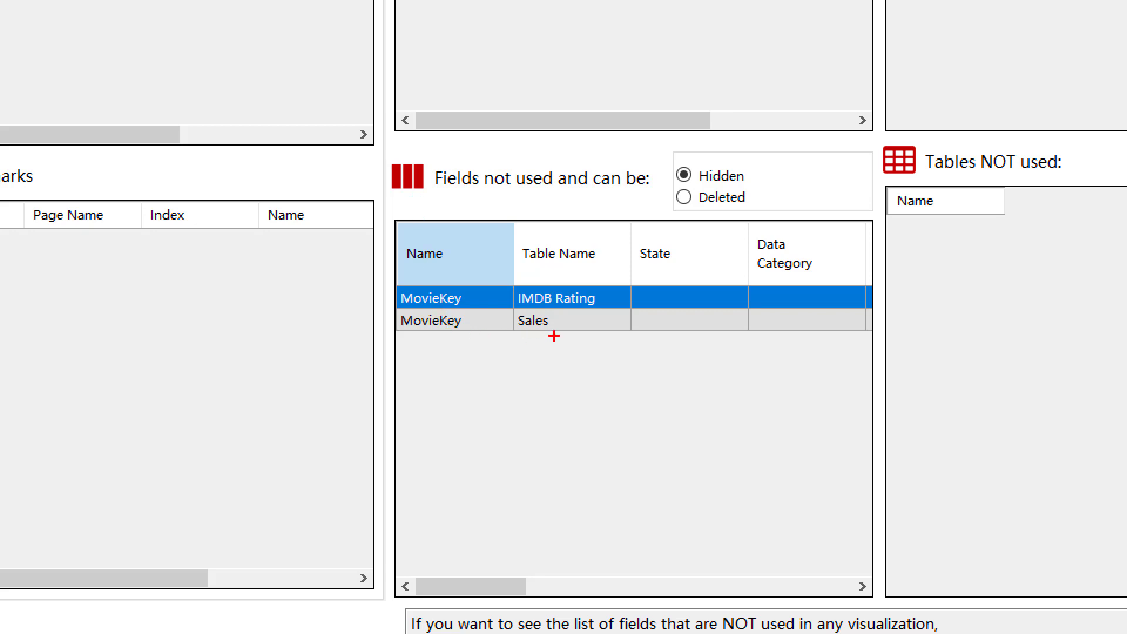
mouse_move(550, 336)
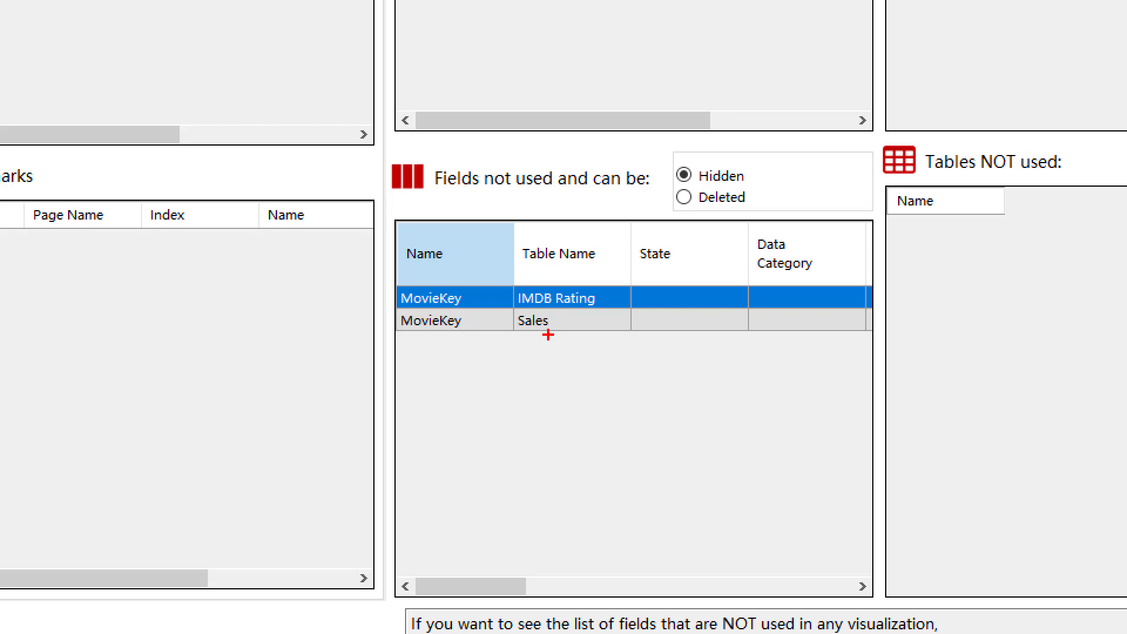
mouse_move(516, 320)
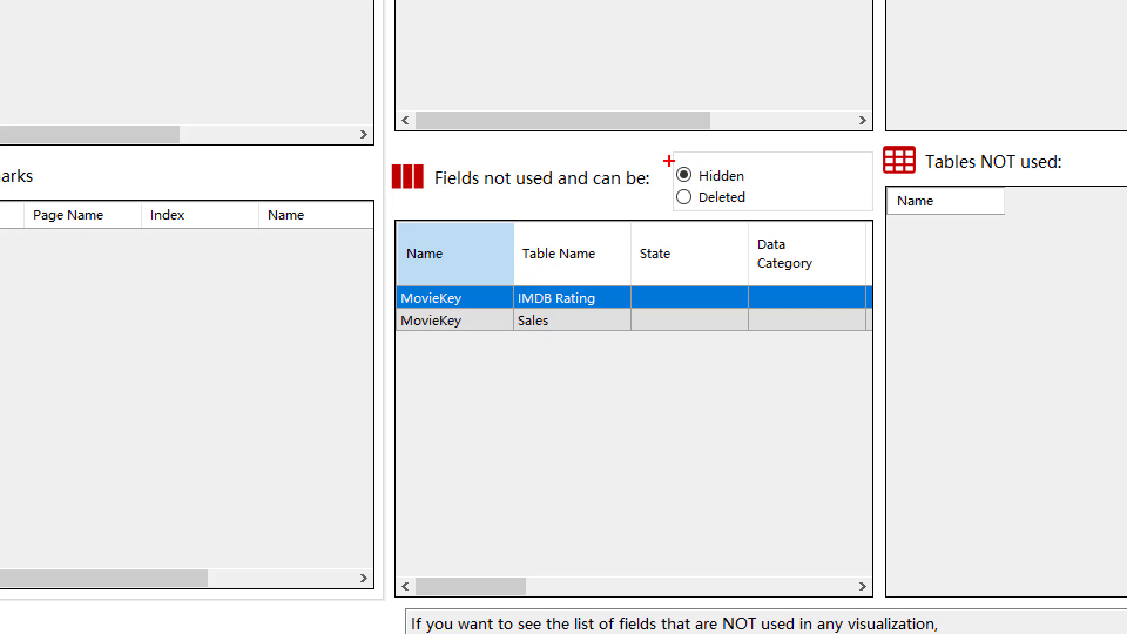
left_click(708, 176)
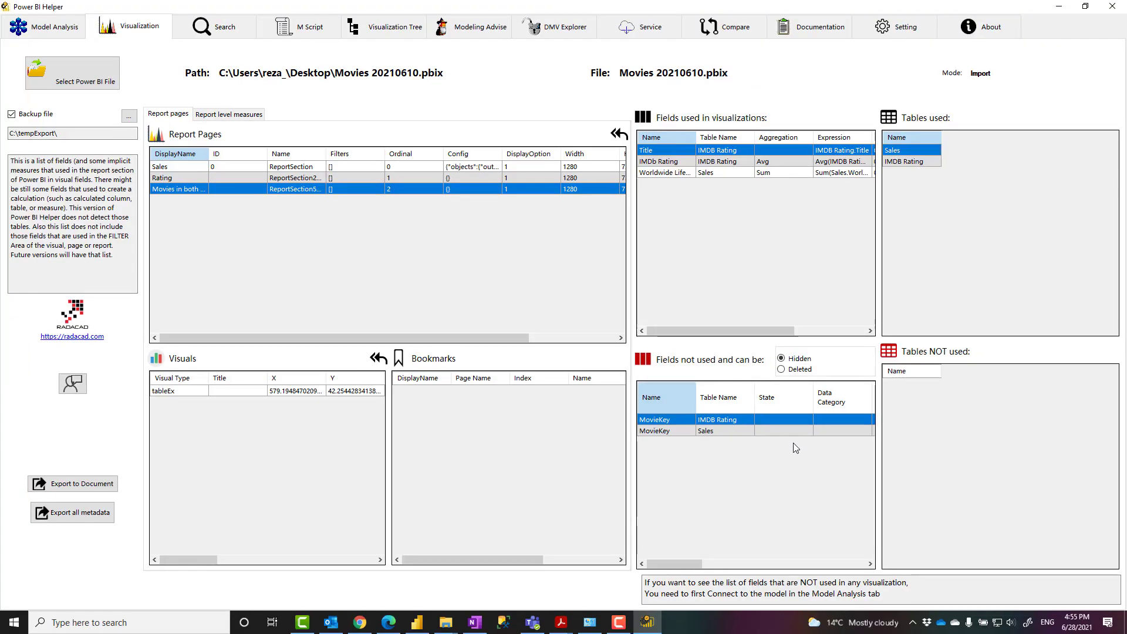
mouse_move(665, 432)
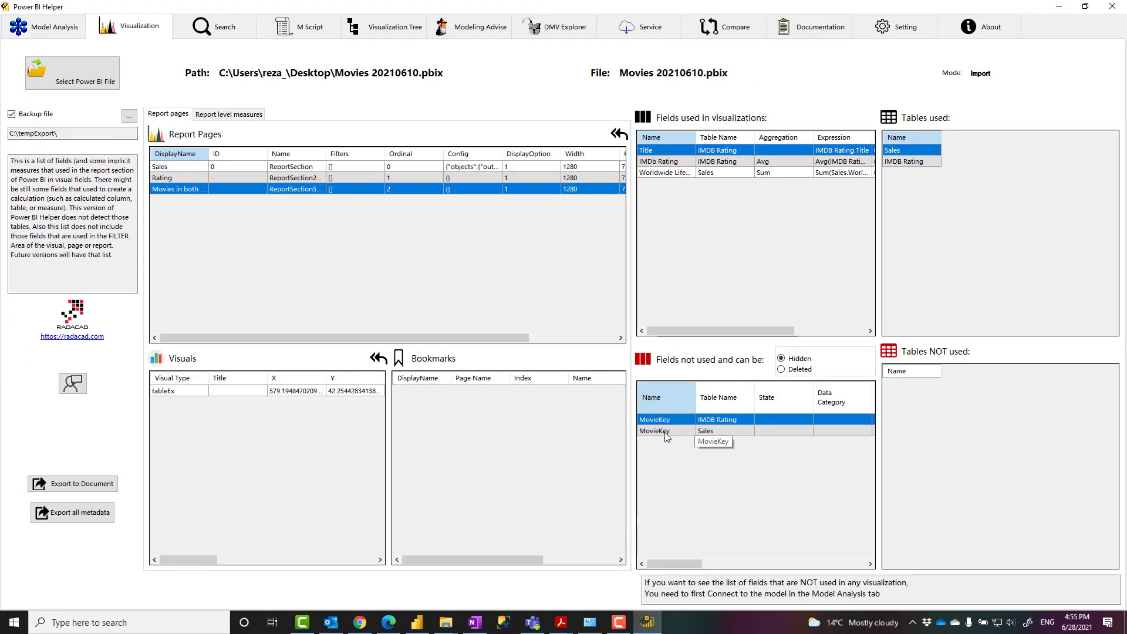
right_click(654, 430)
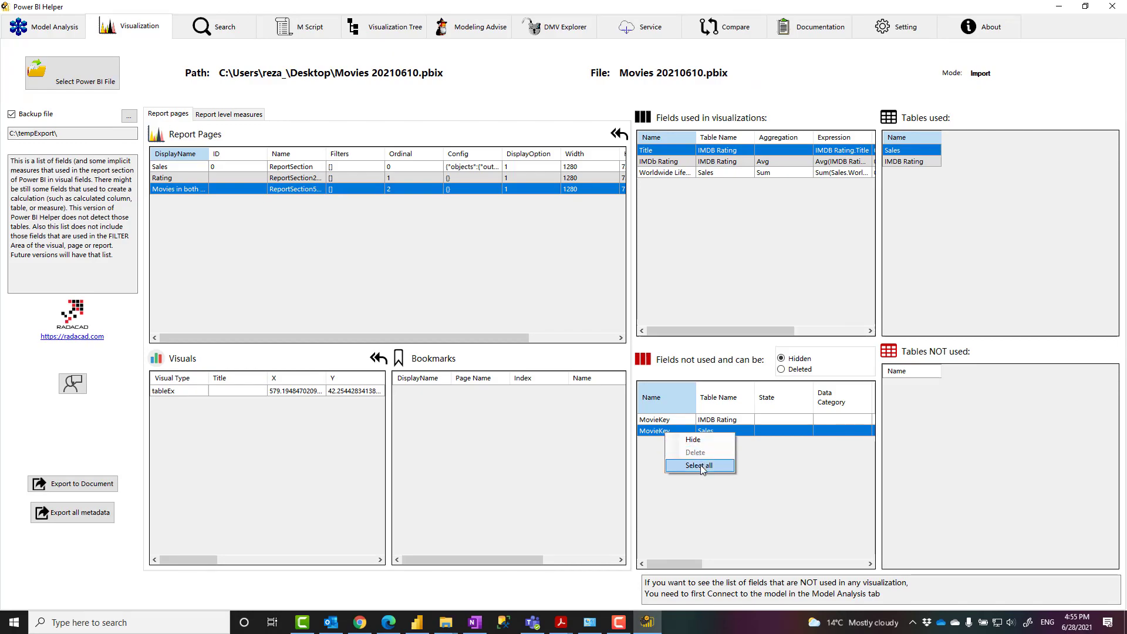
left_click(700, 465)
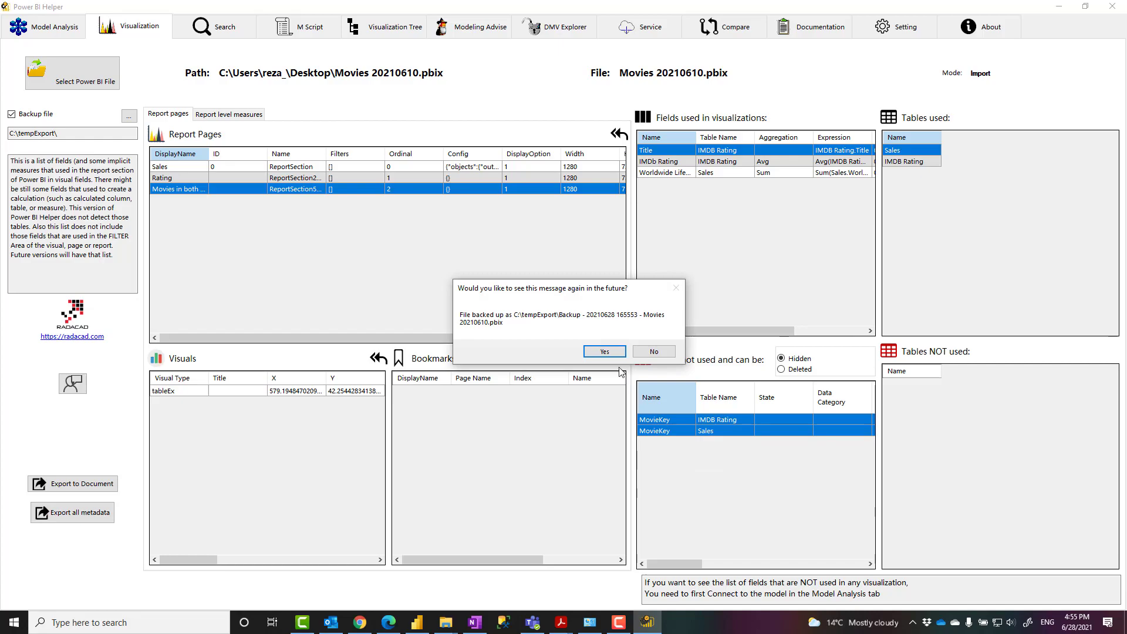
left_click(652, 352)
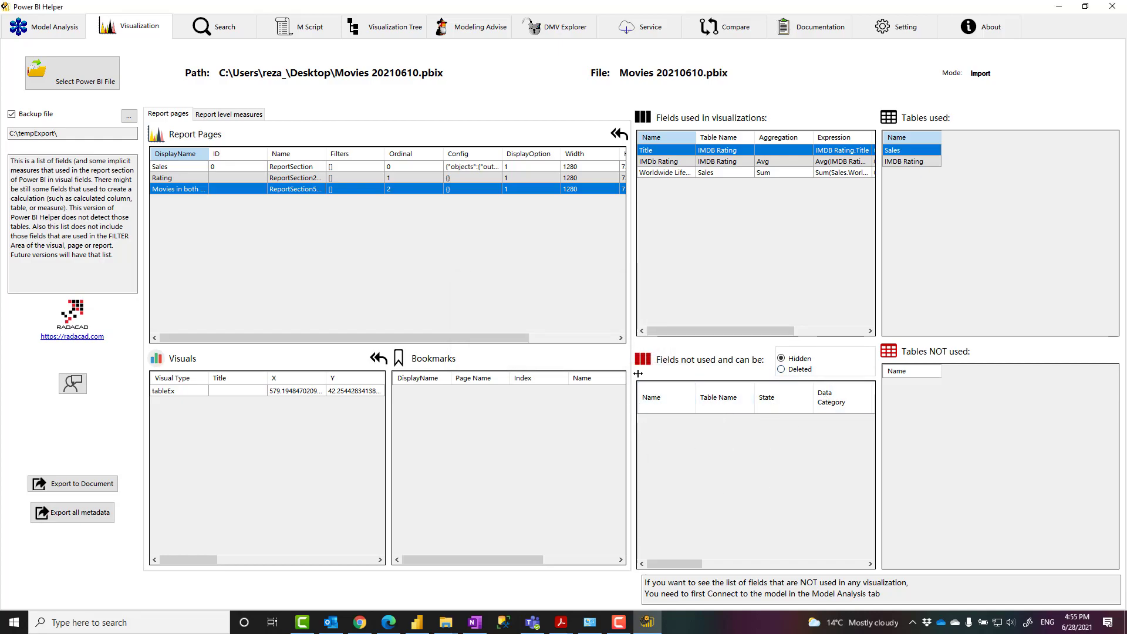
left_click(416, 622)
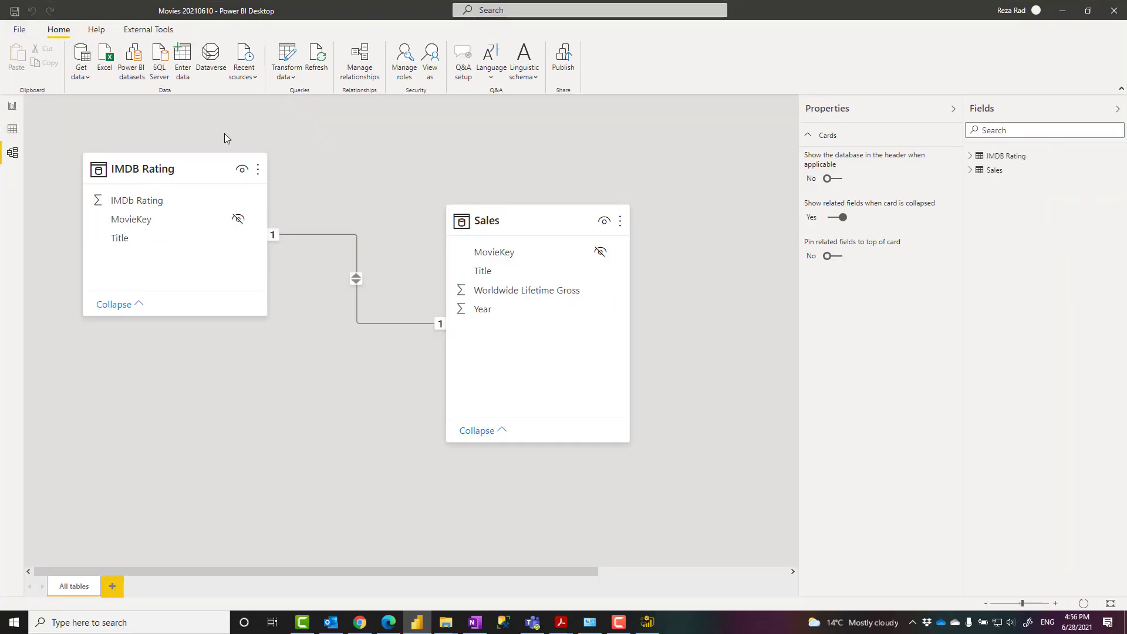
mouse_move(426, 295)
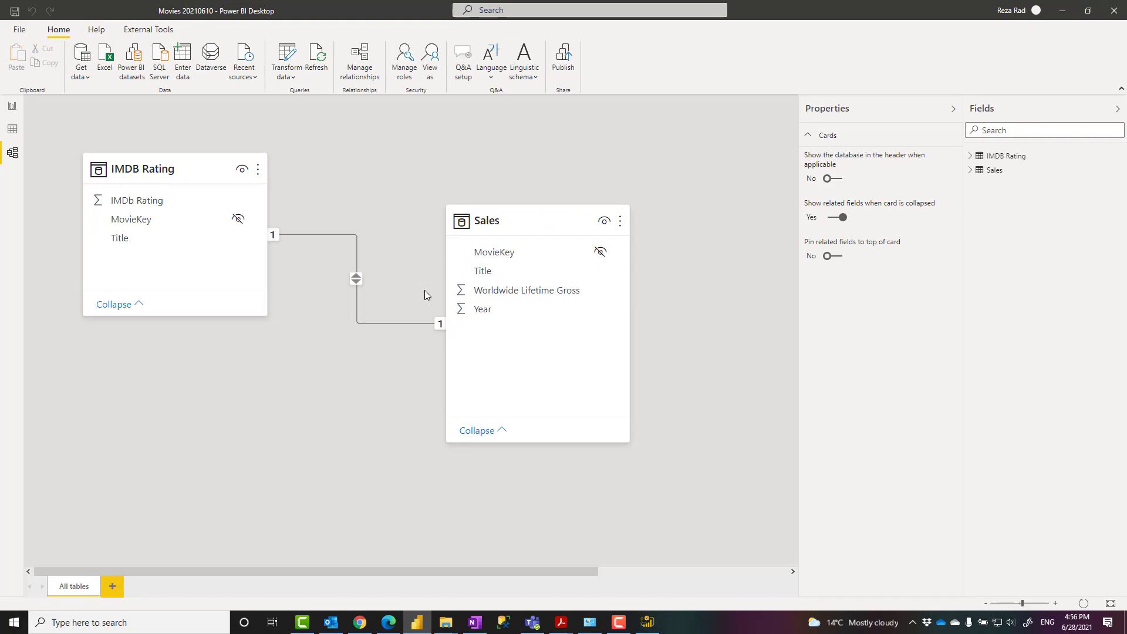
mouse_move(702, 363)
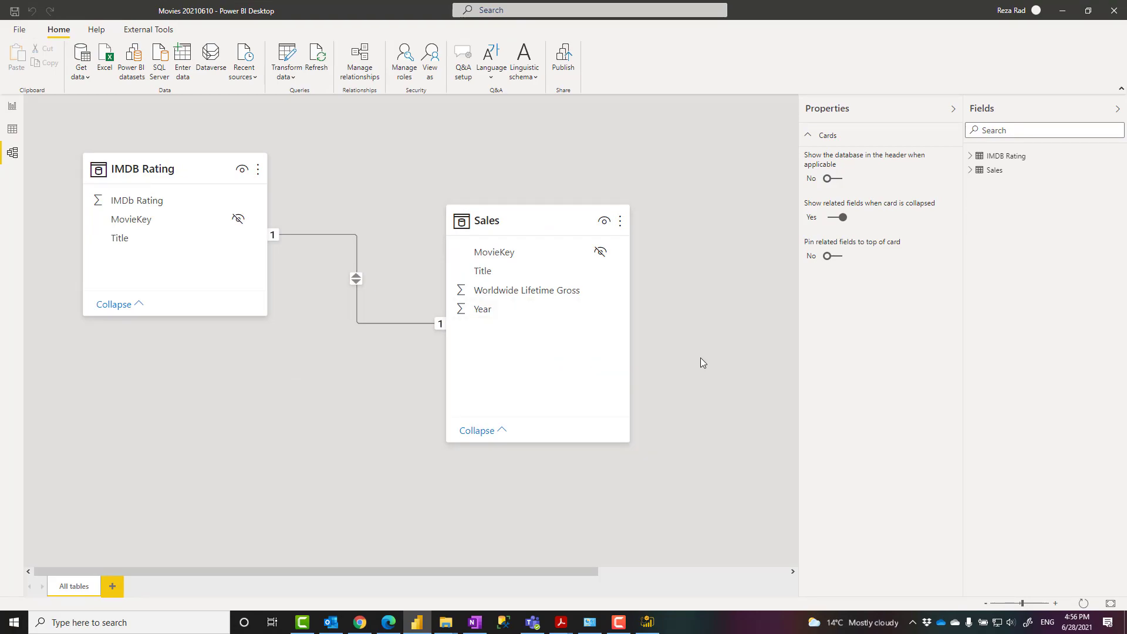
Return to the Sales report page after confirming the hidden MovieKey icons.
left_click(11, 107)
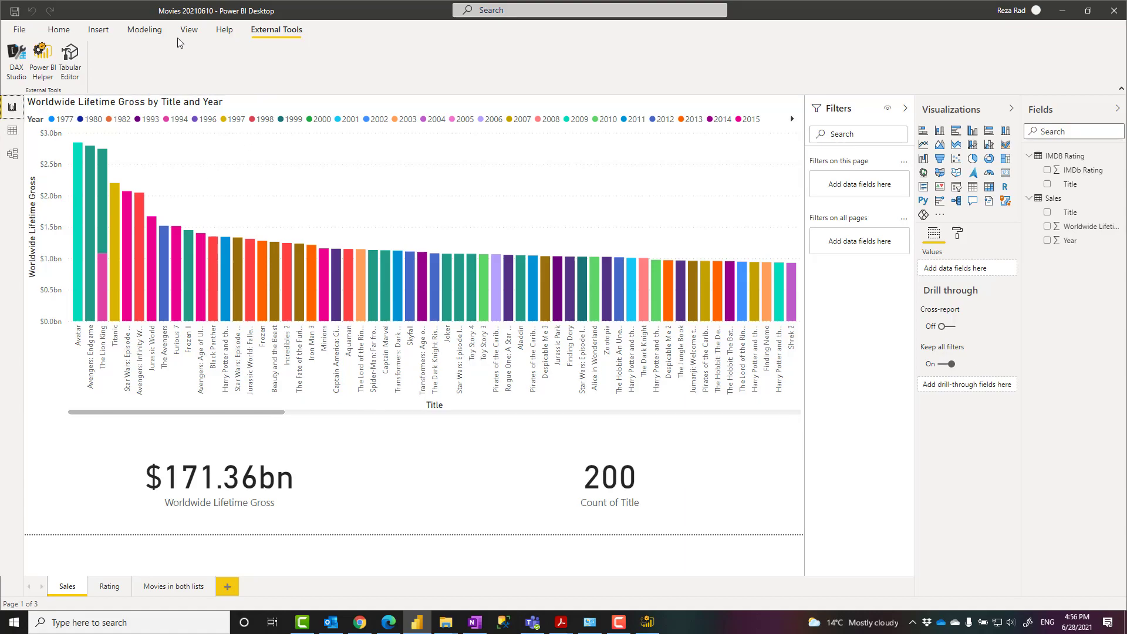
Switch to the Home tab to check the Sales report chart.
left_click(58, 29)
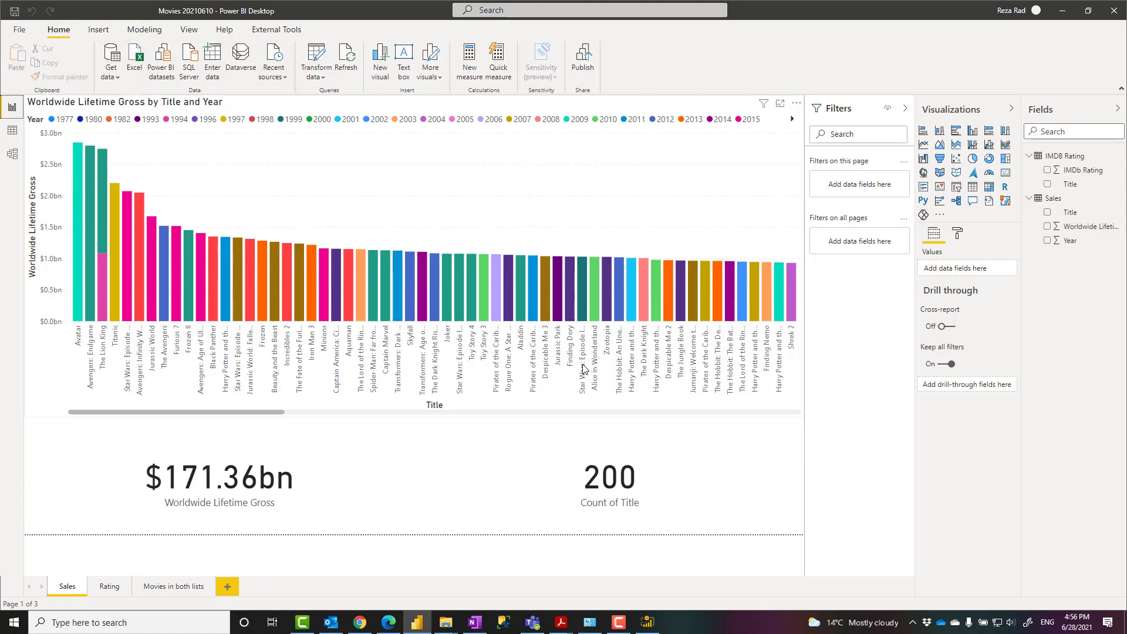
mouse_move(582, 368)
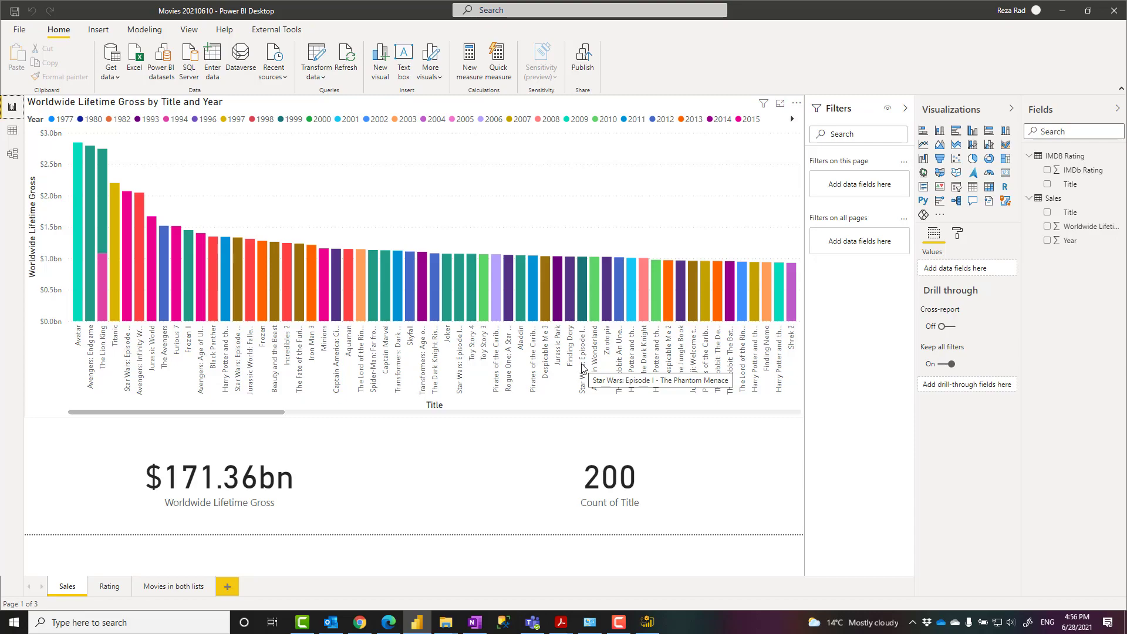
mouse_move(567, 370)
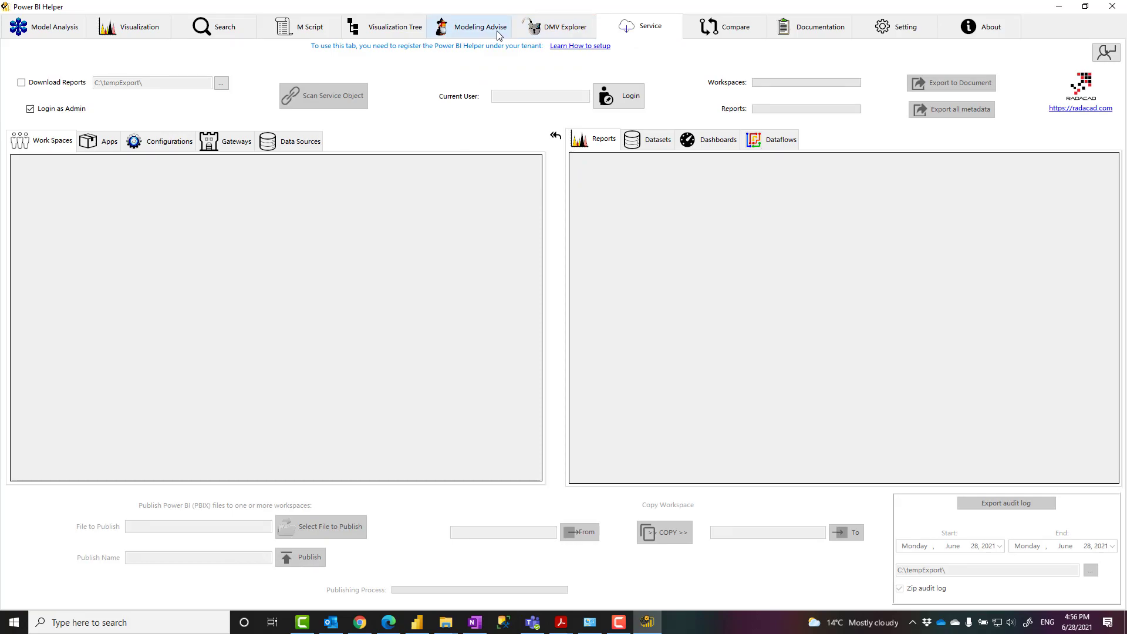
Review Modeling Advise, then view Model Analysis of the Movies tables and 'Measure new' dependencies.
left_click(480, 26)
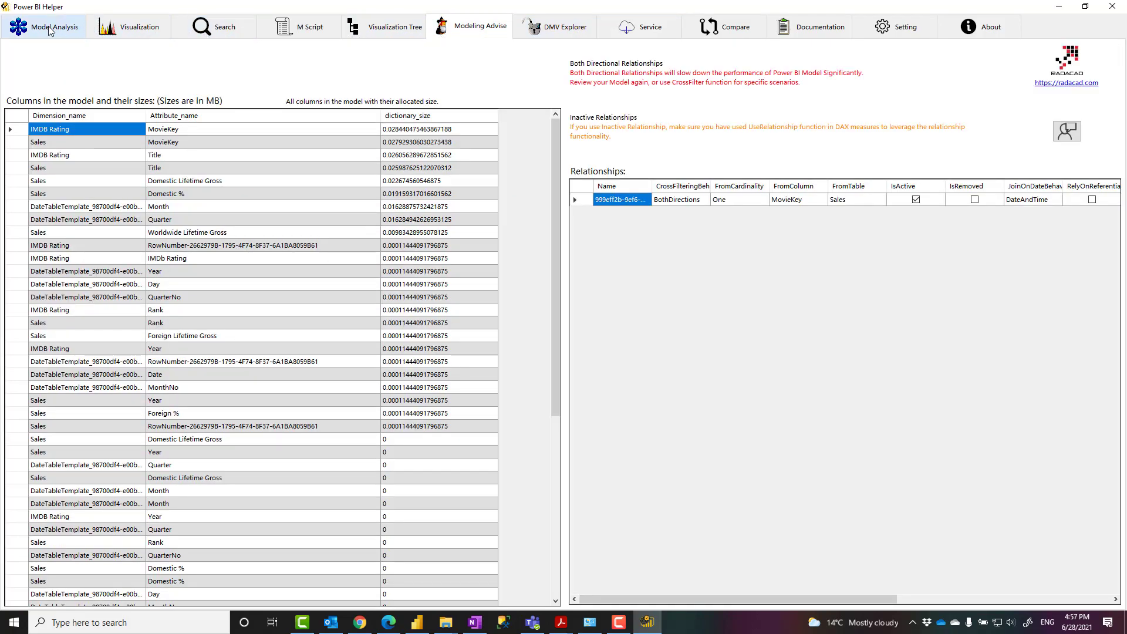
left_click(54, 27)
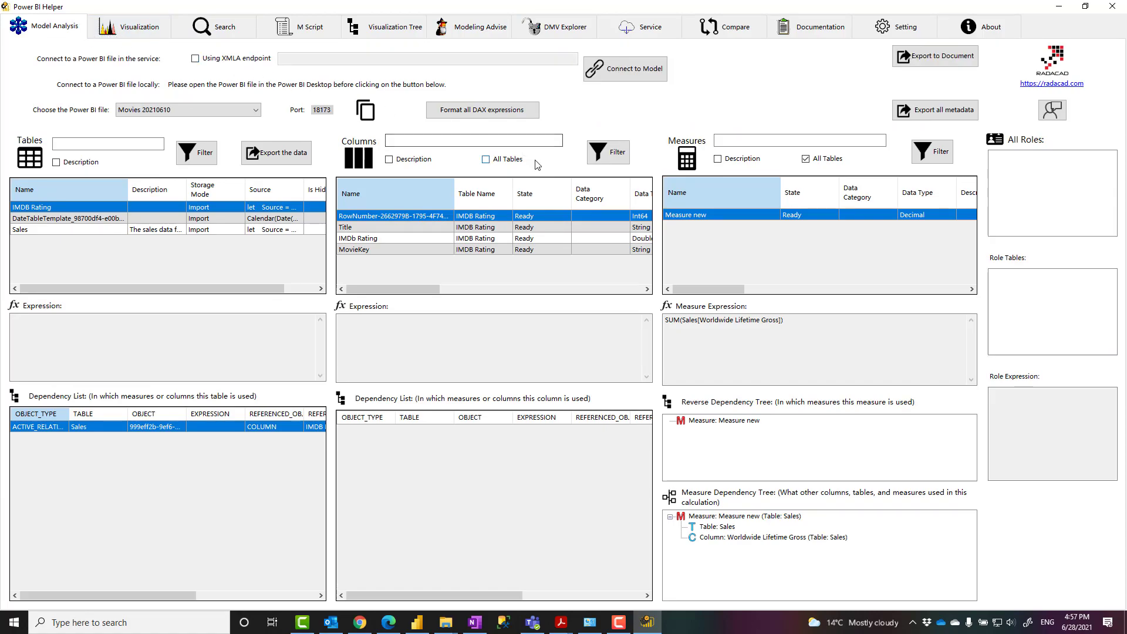
left_click(484, 159)
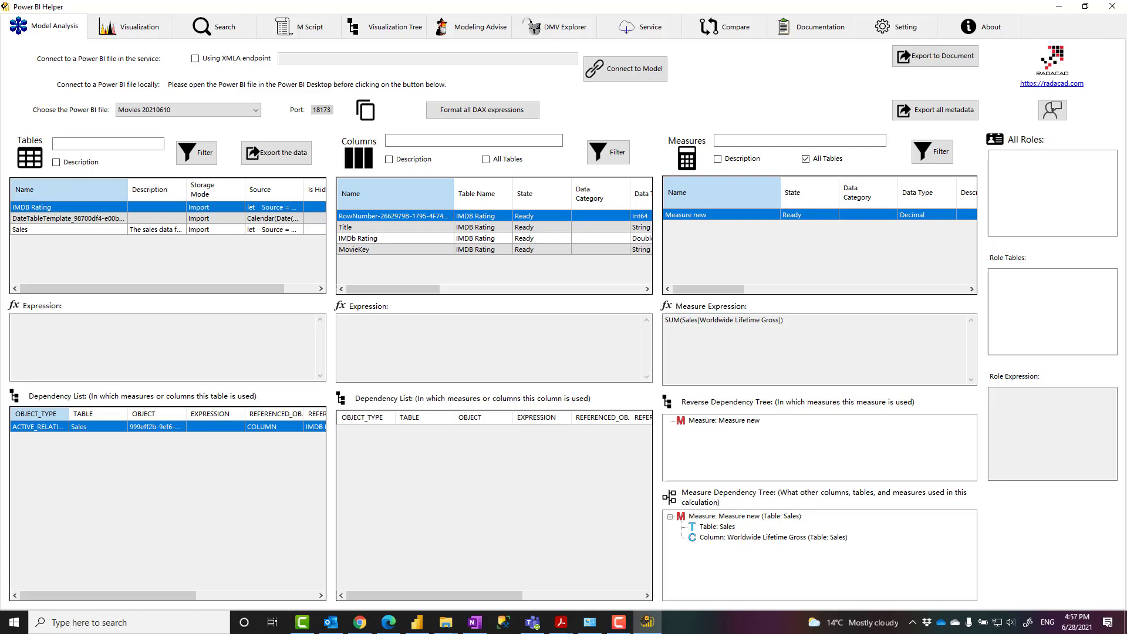
mouse_move(500, 538)
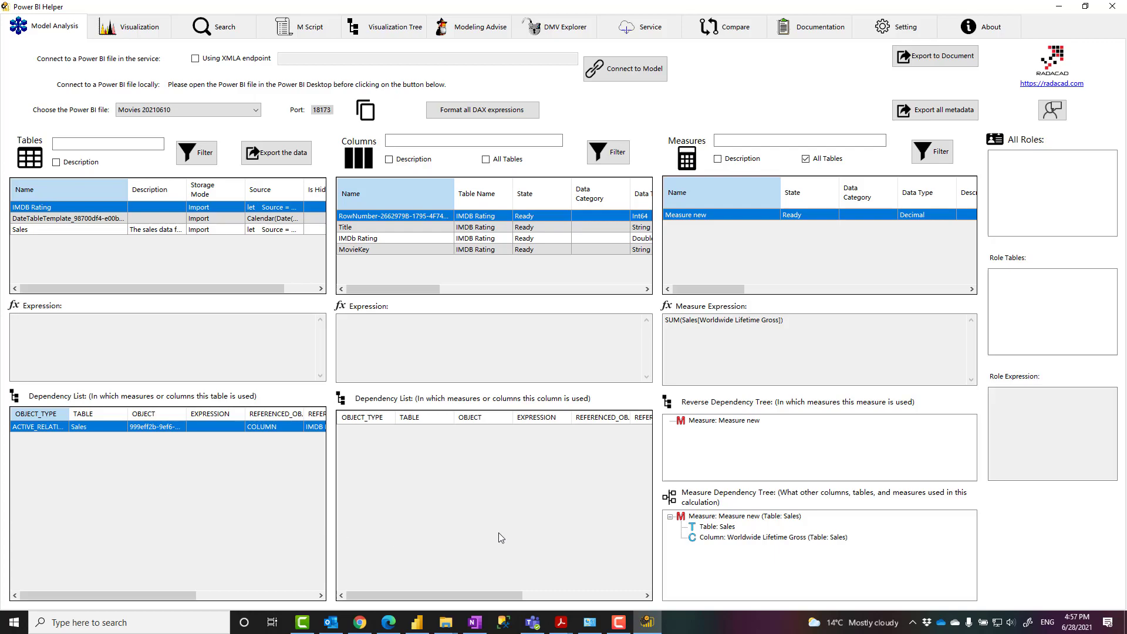